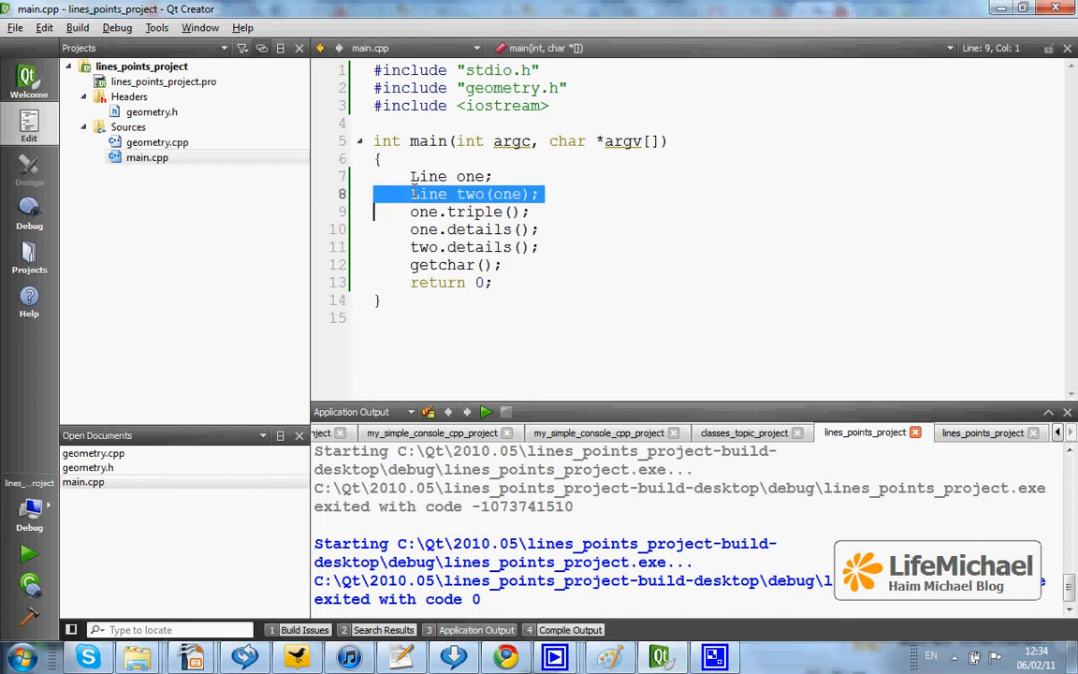
Highlight the copy-construction of Line two from one and the call tripling one's points.
click(467, 193)
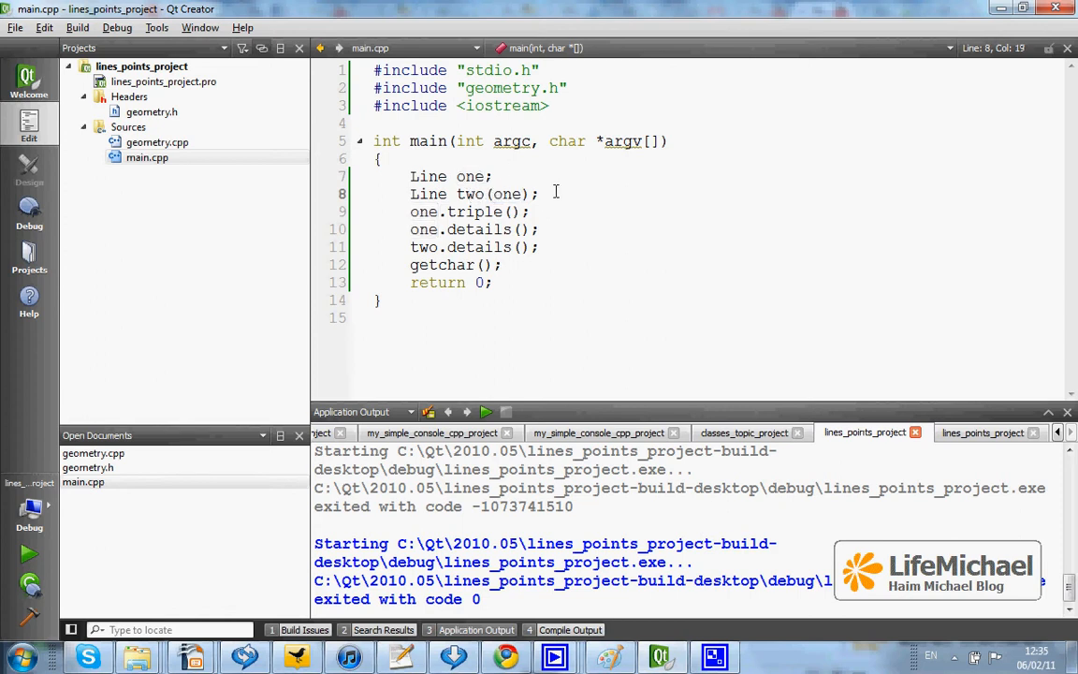
triple_click(458, 193)
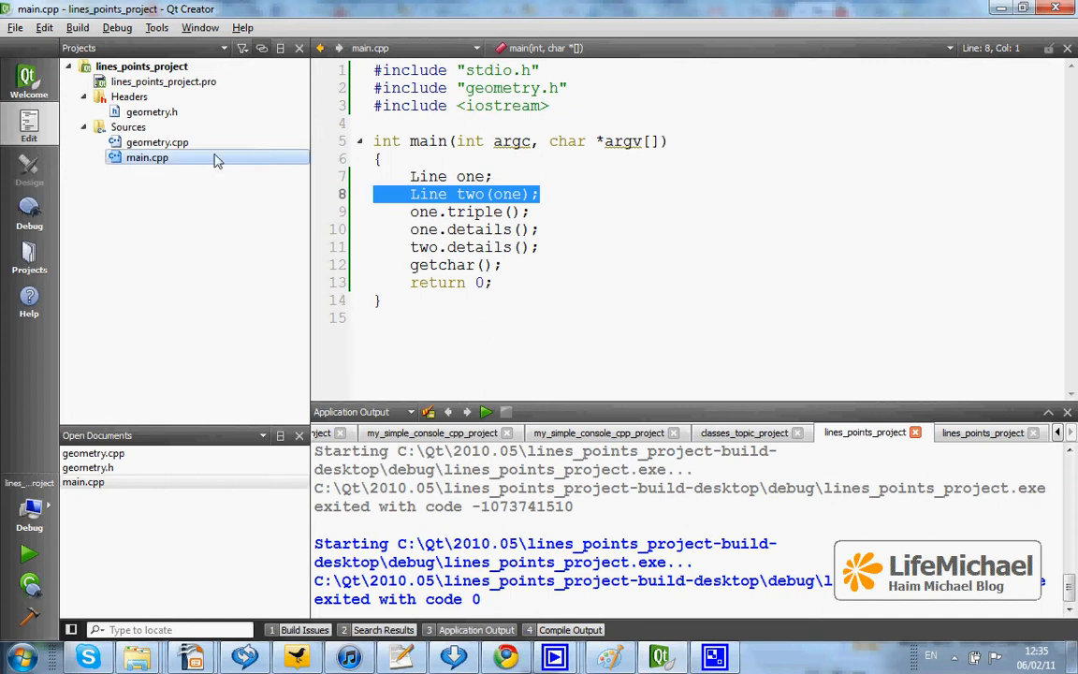
click(158, 143)
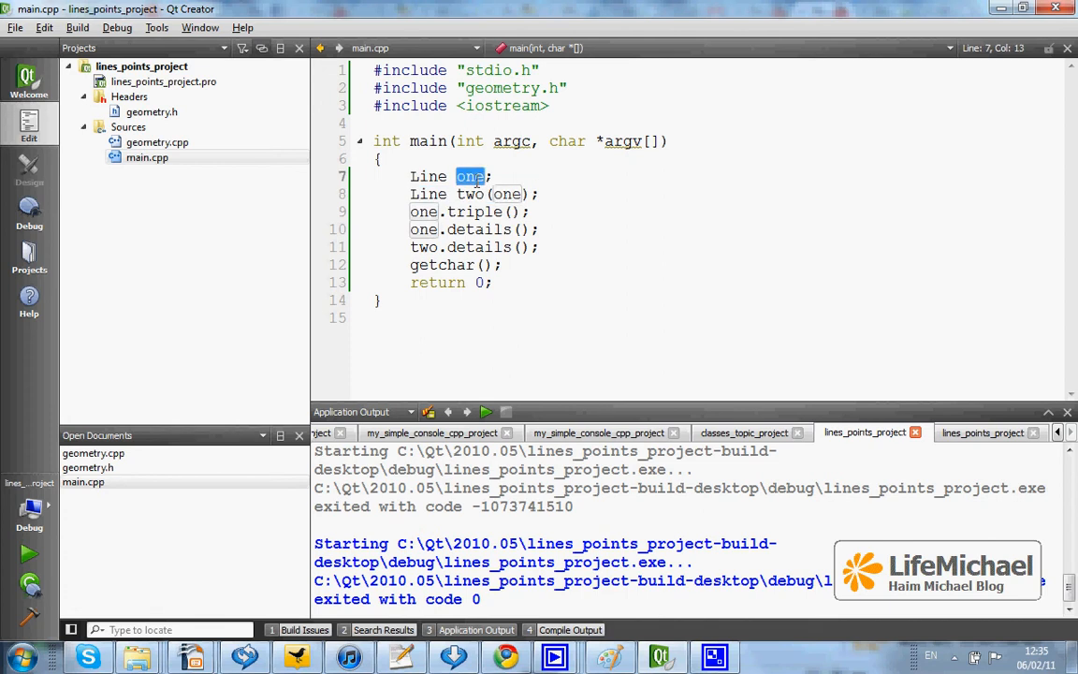
mouse_move(560, 172)
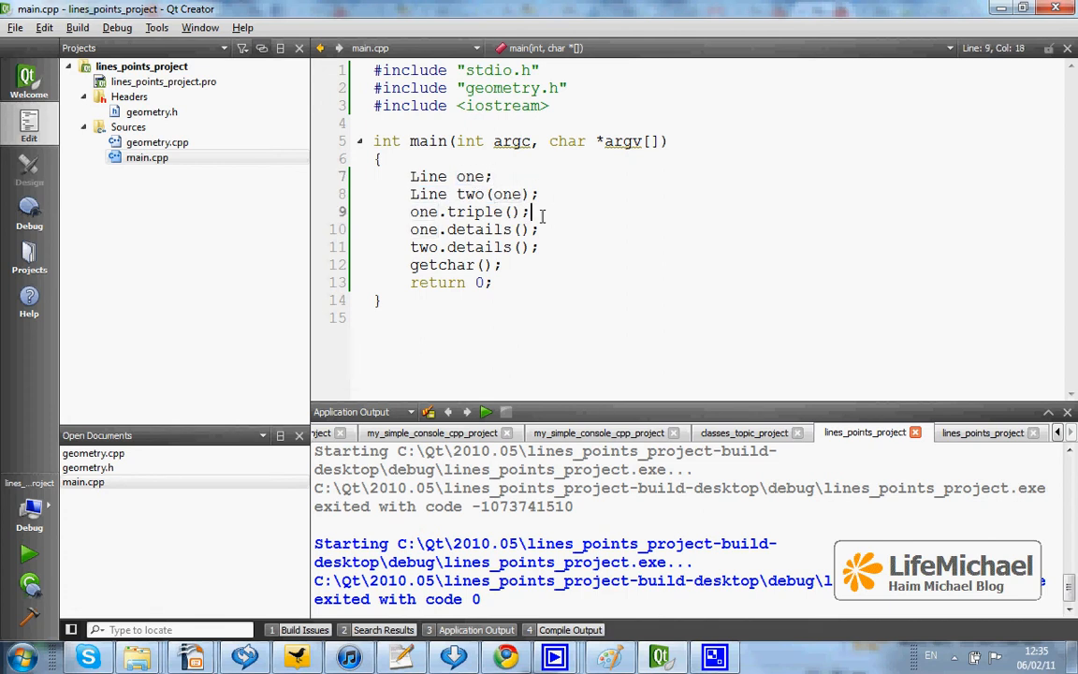
triple_click(467, 211)
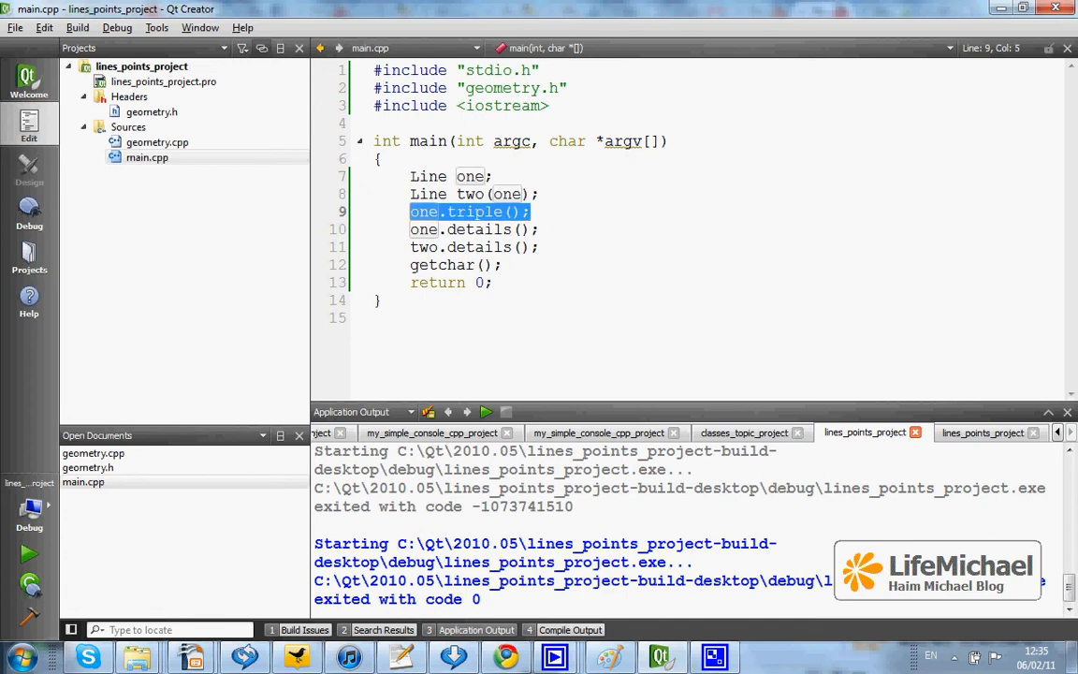
click(541, 228)
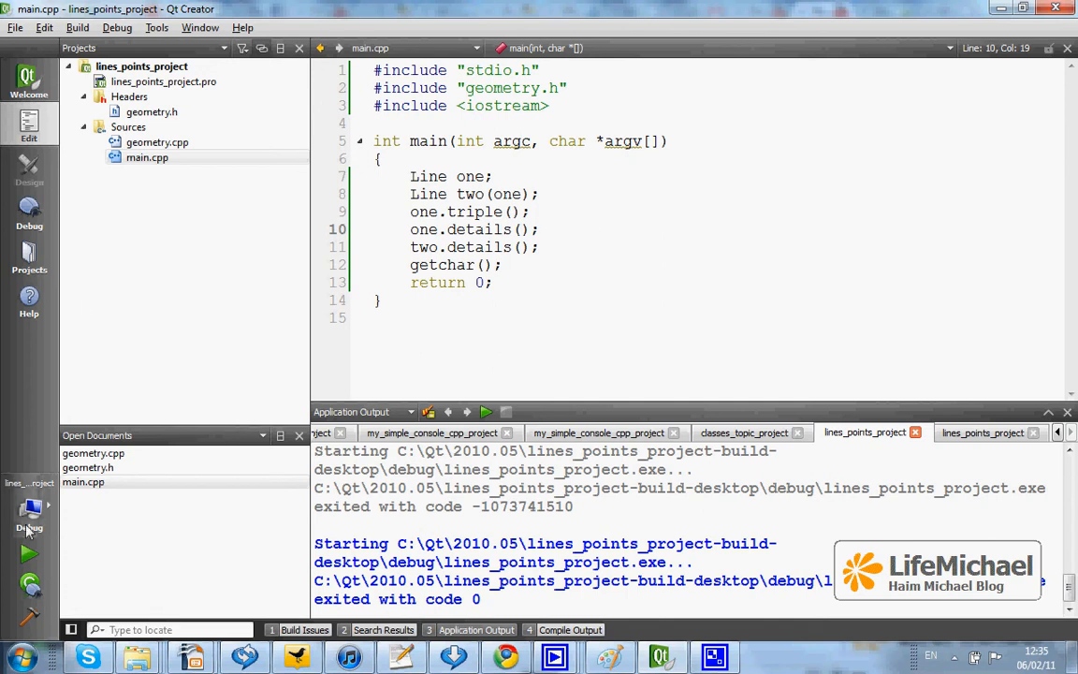
Build and run lines_points_project and inspect the printed point a and b coordinates.
click(28, 554)
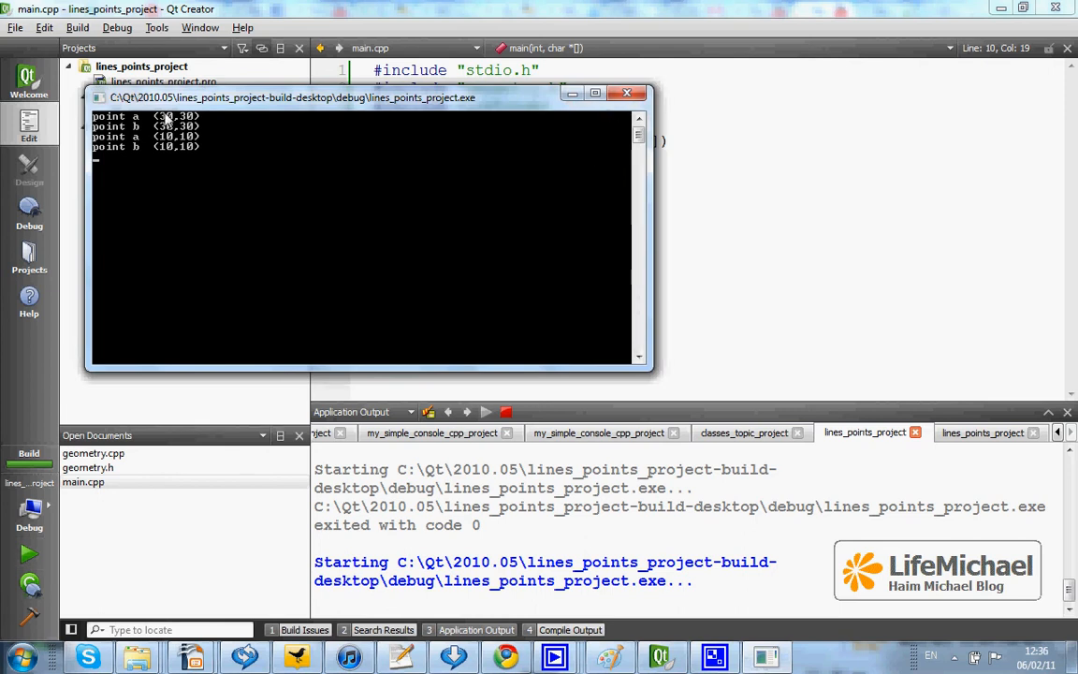
drag(280, 97, 403, 134)
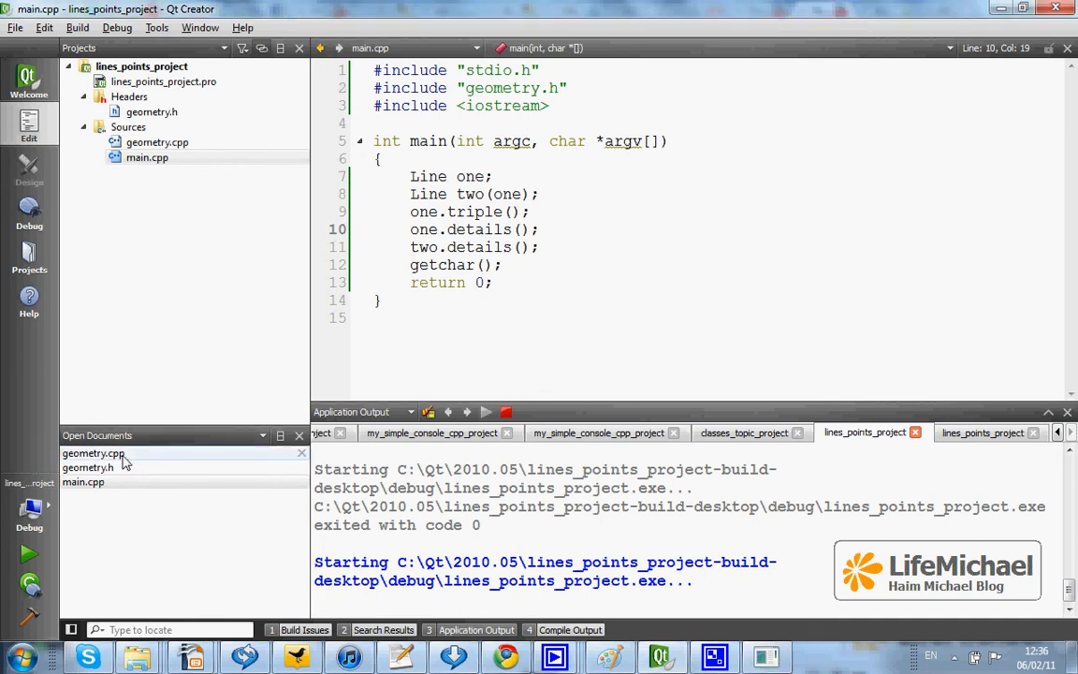
Switch to geometry.cpp and scroll to the Line::details and Line::triple implementations.
click(94, 453)
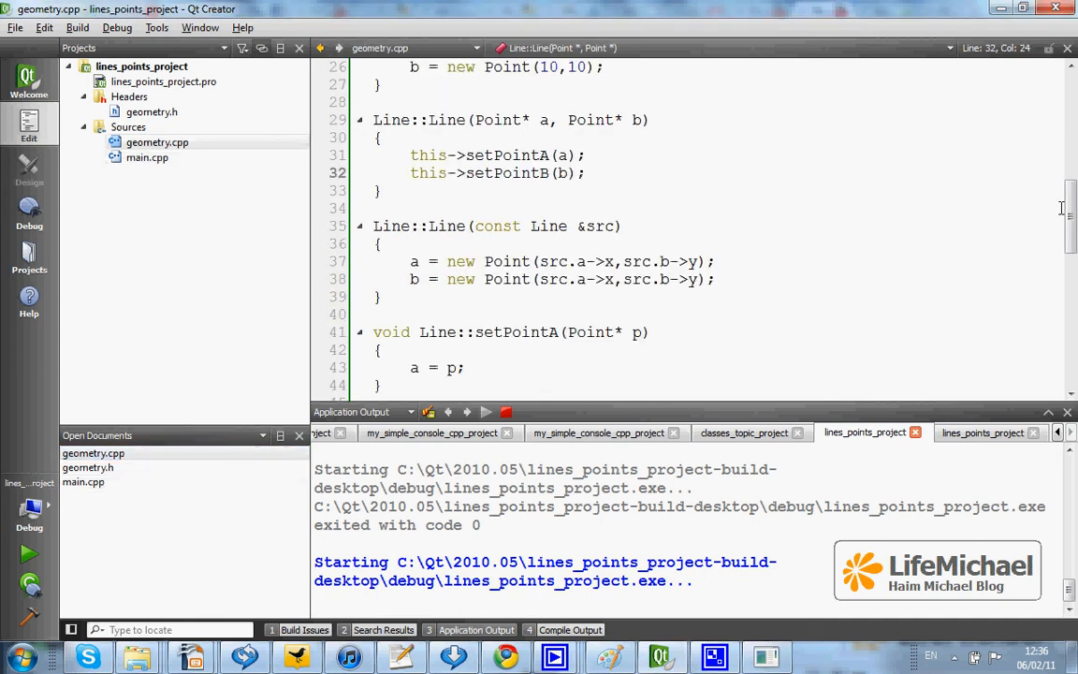
scroll(down, 3)
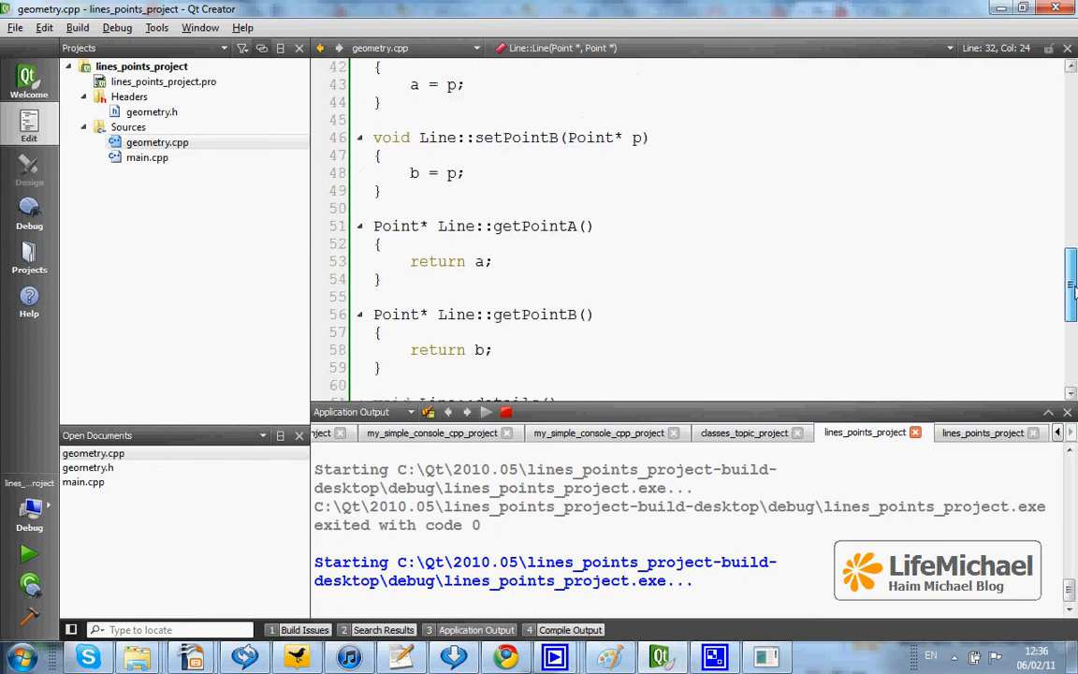
scroll(down, 3)
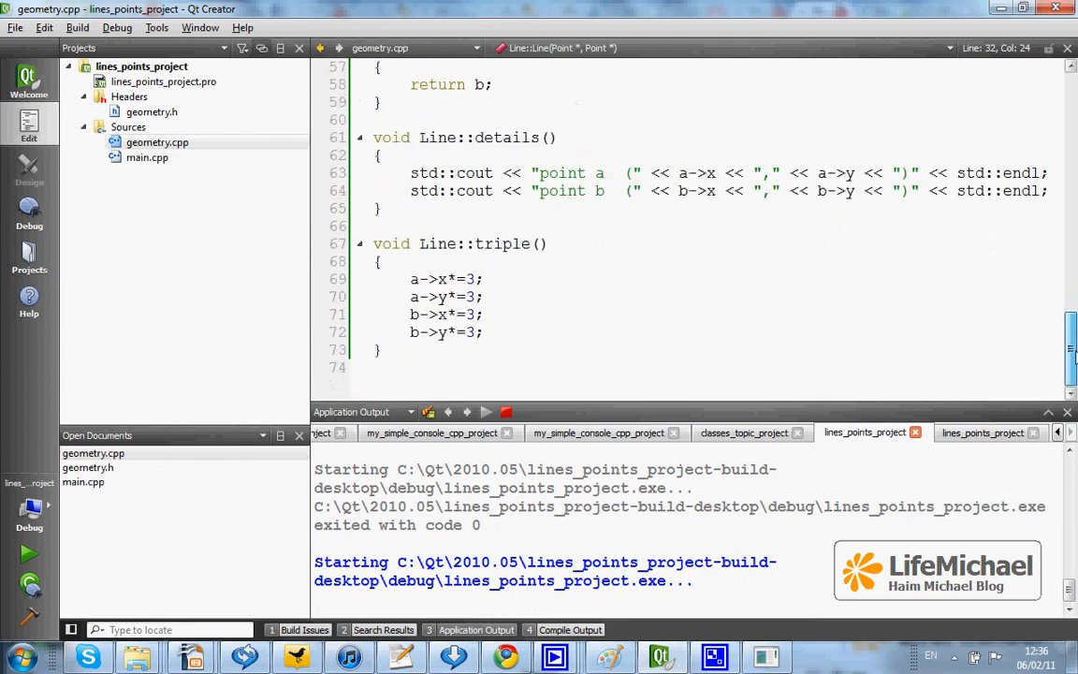